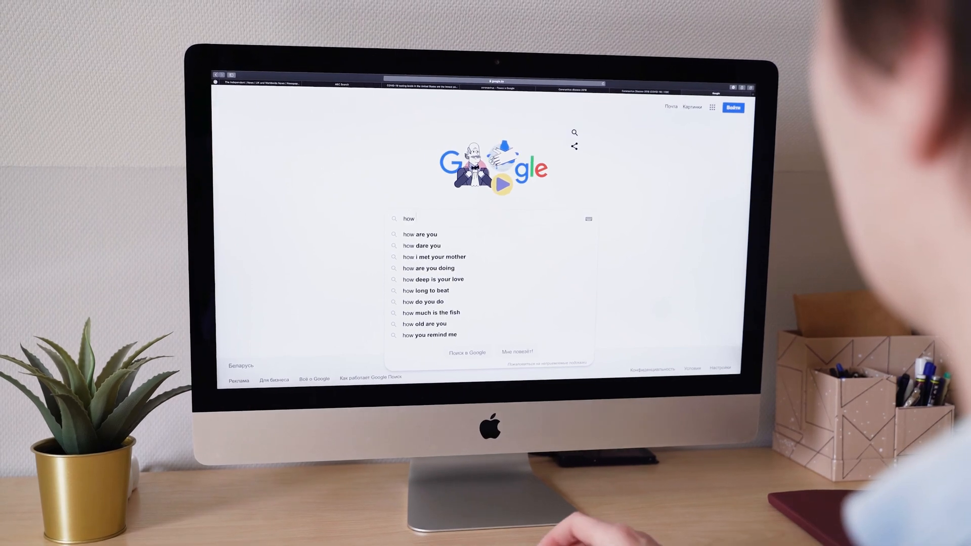
{"action": "type", "text": "to pr"}
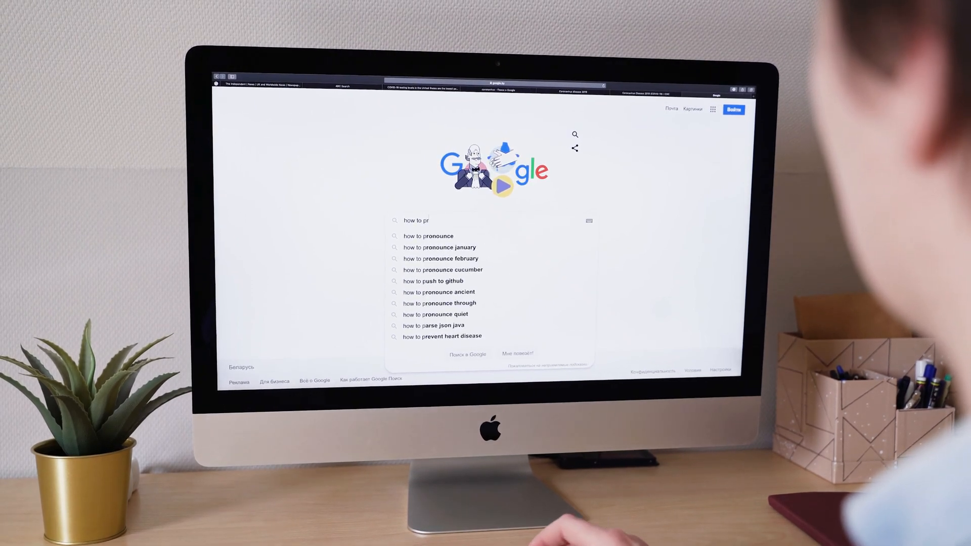